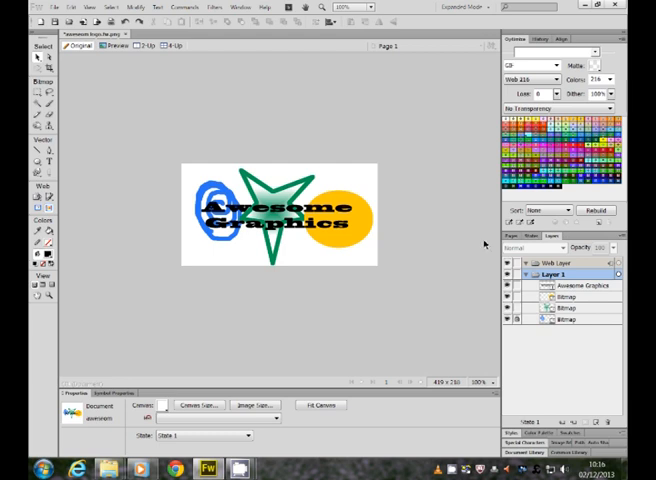
mouse_move(560, 357)
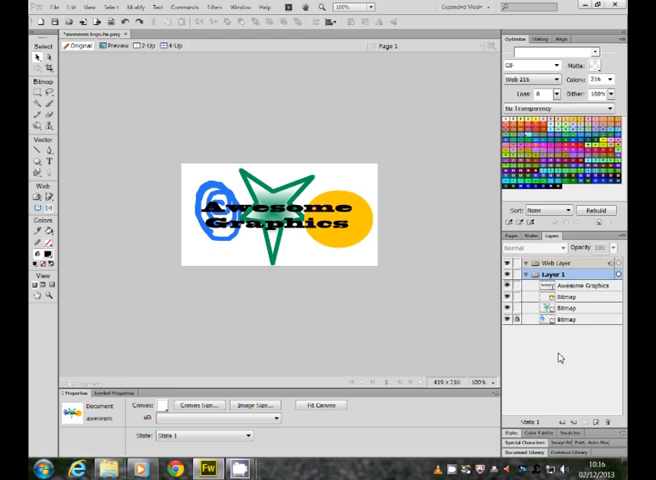
mouse_move(586, 255)
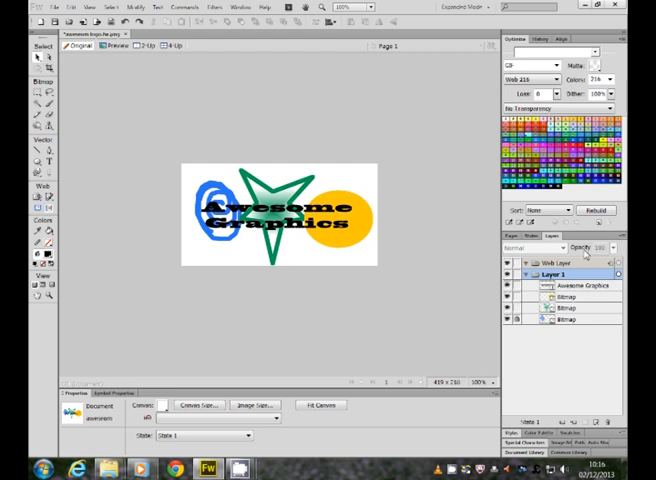
mouse_move(328, 173)
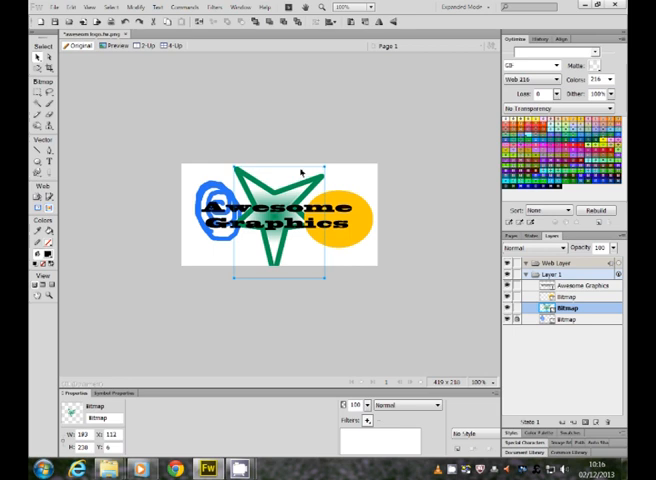
mouse_move(330, 173)
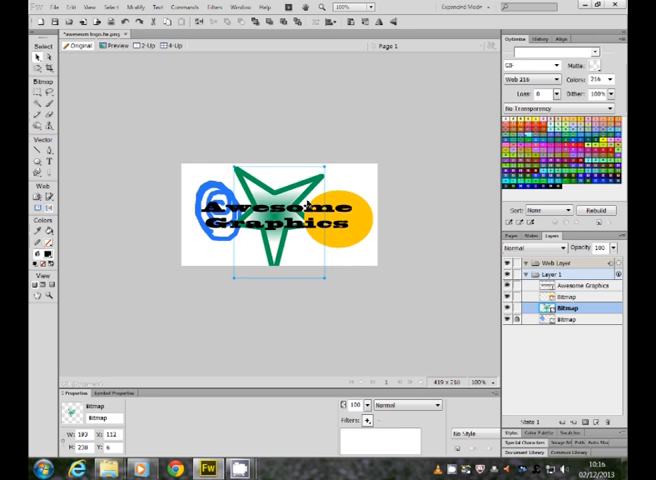
mouse_move(409, 216)
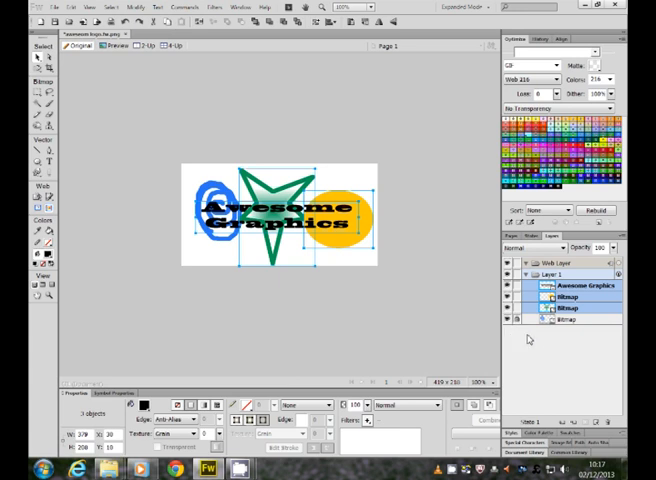
mouse_move(526, 341)
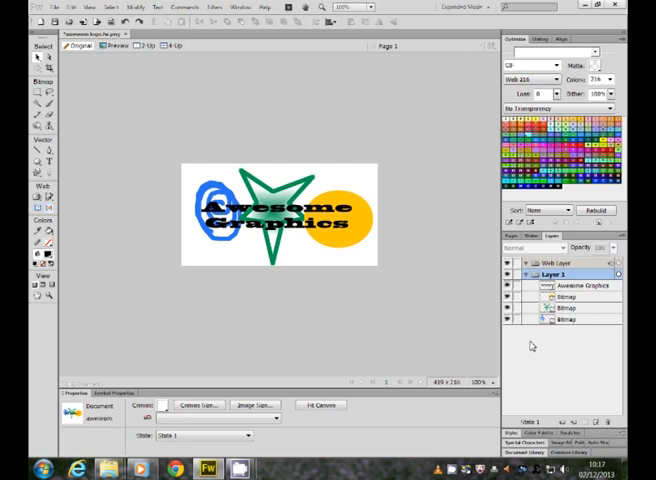
Select the swirl, star, circle and 'Awesome Graphics' text, then bring up their context menu.
click(568, 319)
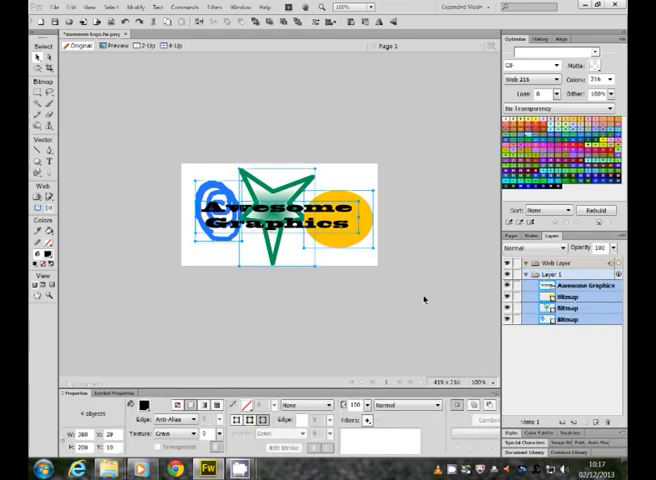
right_click(285, 210)
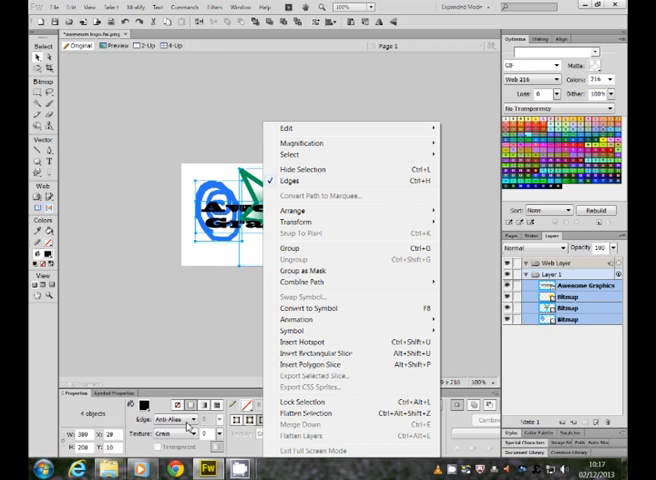
mouse_move(163, 336)
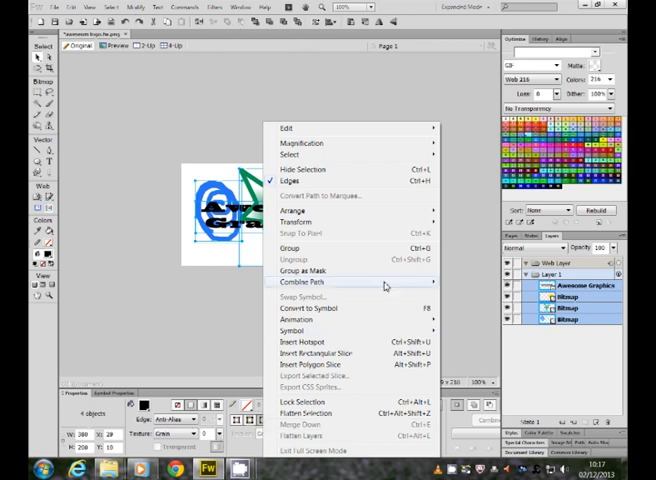
Group the four selected logo objects from the context menu.
click(291, 247)
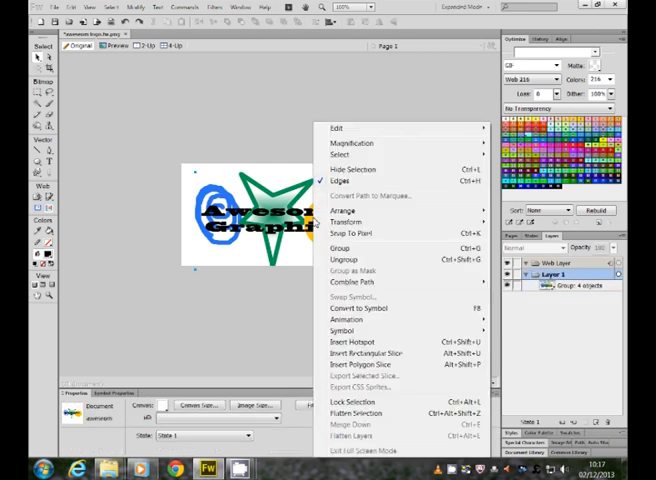
Ungroup the logo group into four separate objects.
click(340, 258)
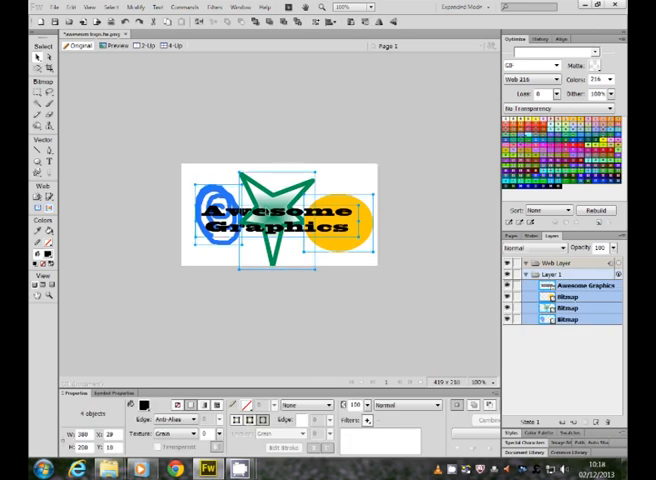